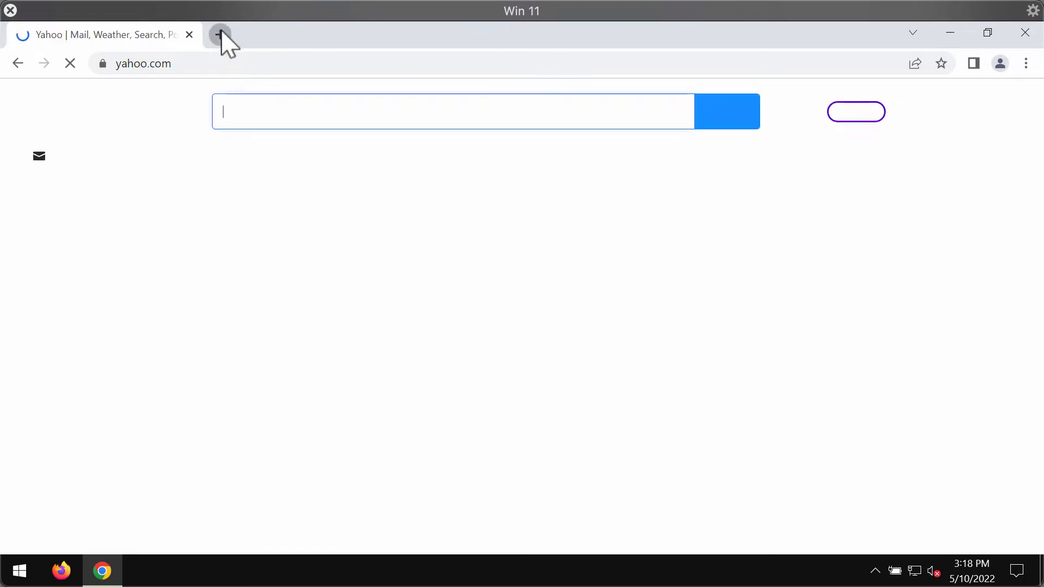
Step: Start a fresh tab and close the Yahoo tab so only the Google new-tab page remains
{"action": "left_click", "coordinate": [219, 34]}
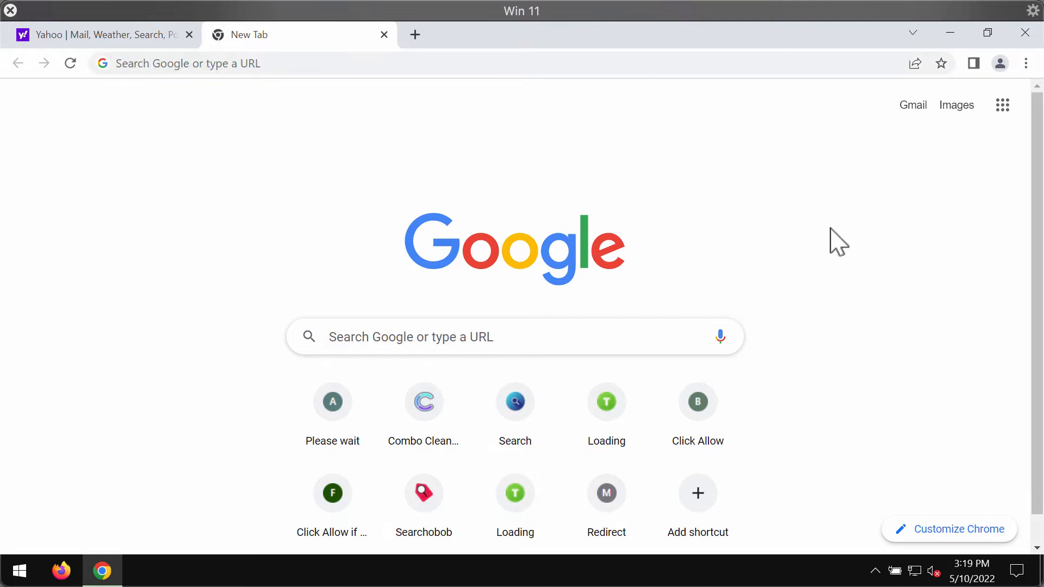
{"action": "mouse_move", "coordinate": [206, 53]}
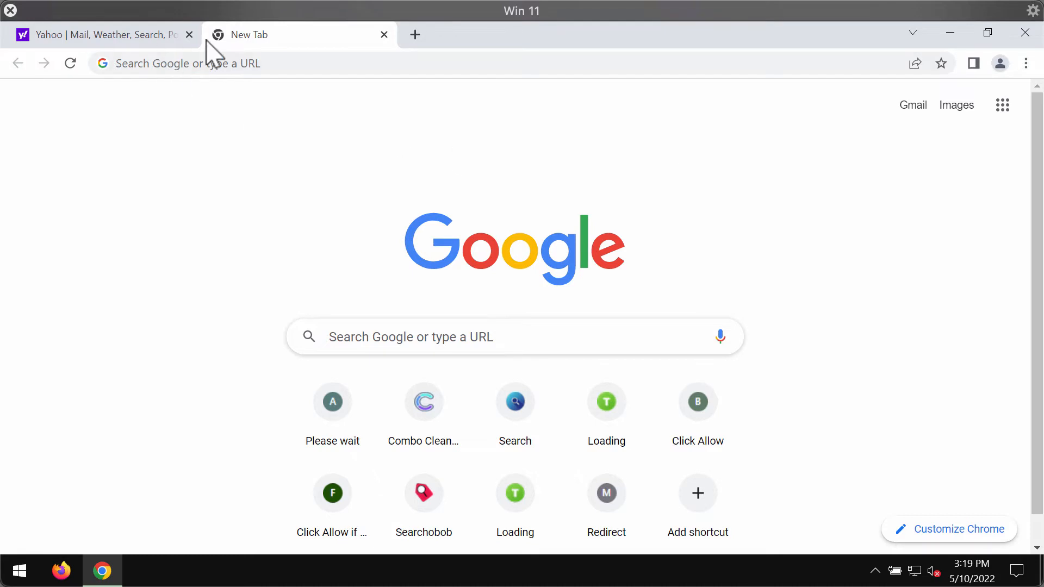
{"action": "left_click", "coordinate": [189, 33]}
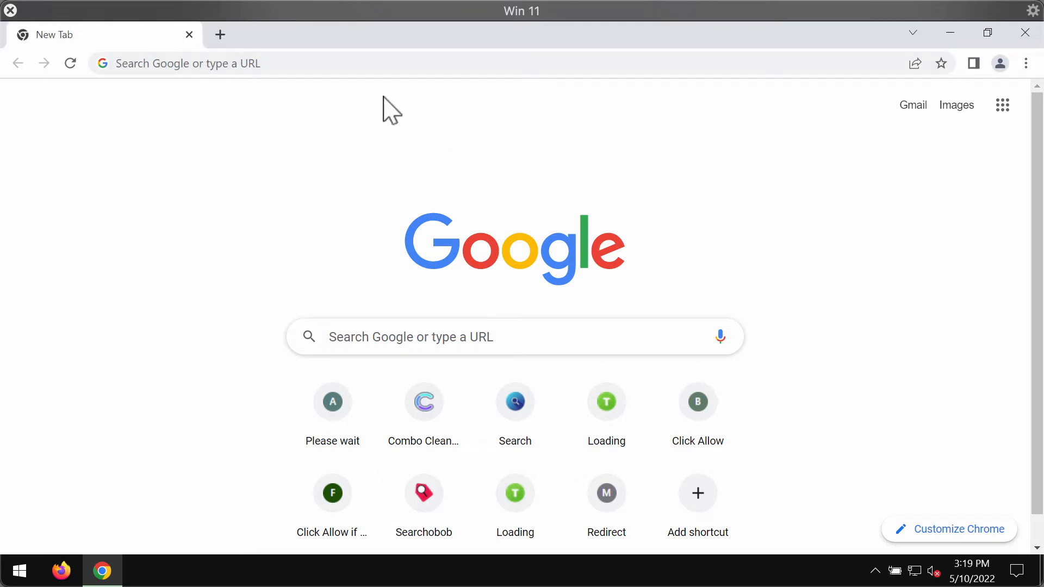
{"action": "mouse_move", "coordinate": [518, 51]}
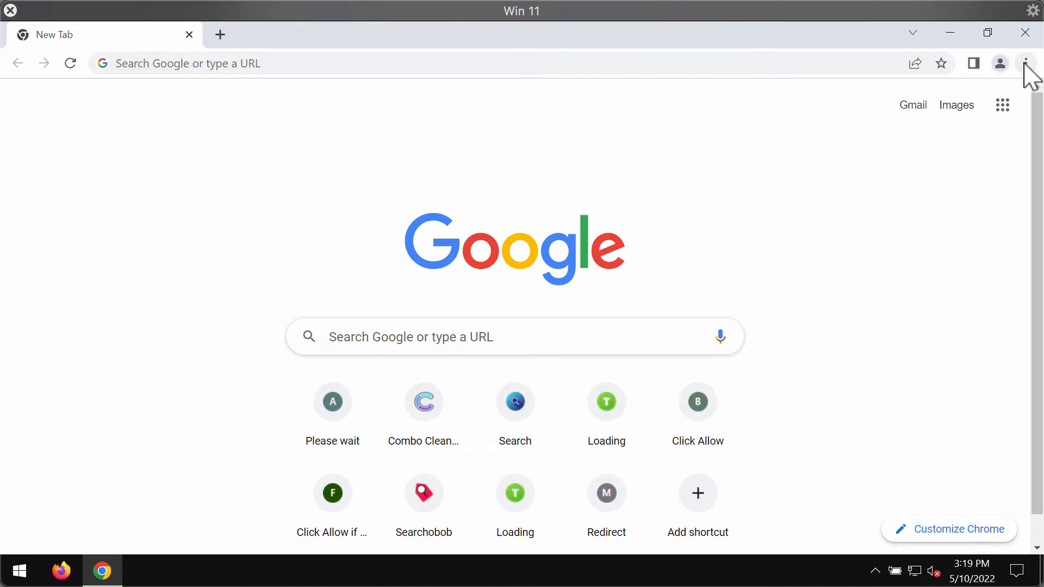
Step: Go from the Chrome menu to Settings > Site Settings and scroll to the Permissions list
{"action": "left_click", "coordinate": [1026, 63]}
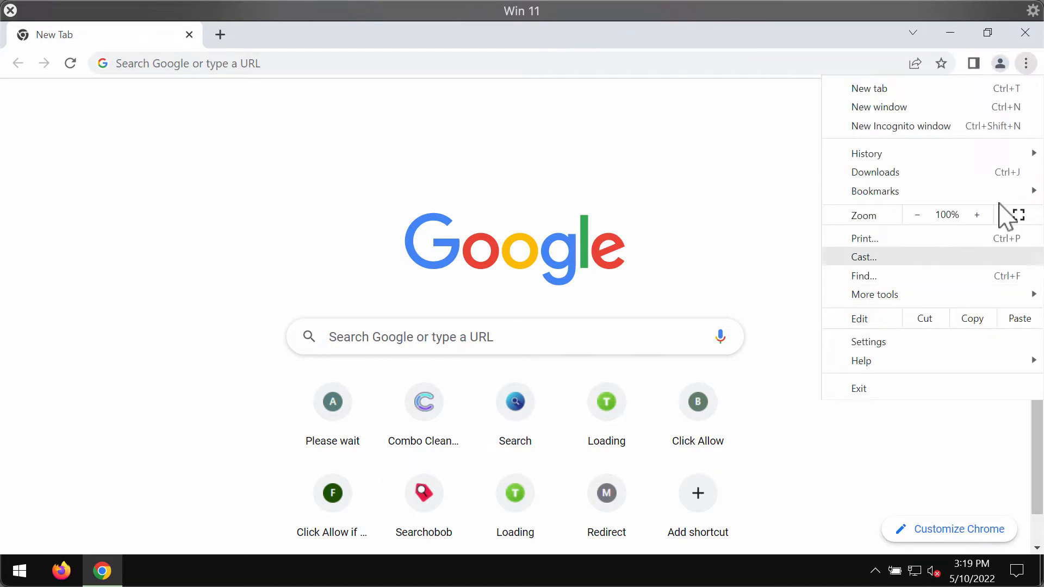
{"action": "mouse_move", "coordinate": [1033, 81]}
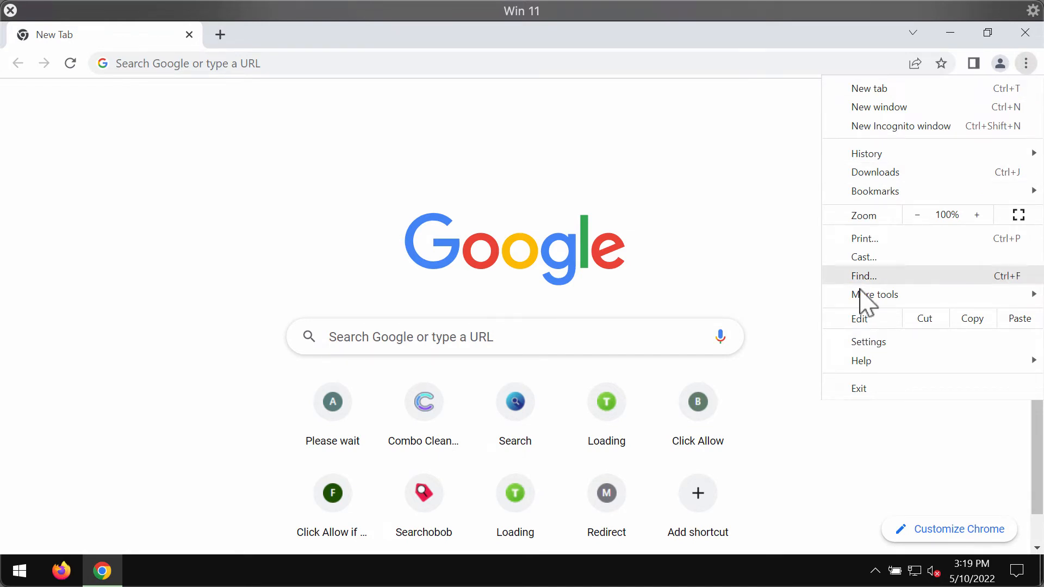
{"action": "left_click", "coordinate": [868, 341]}
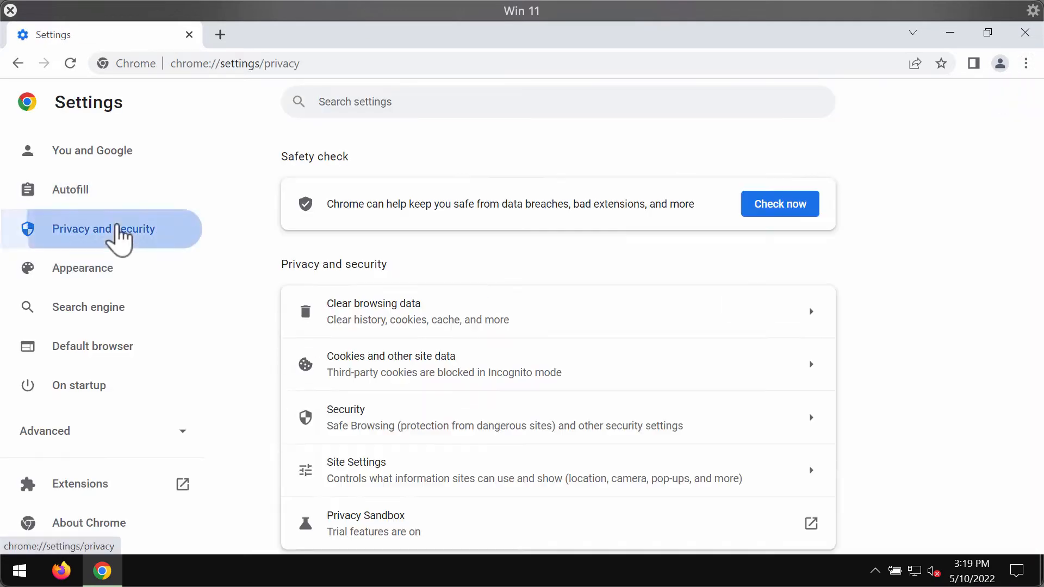
{"action": "left_click", "coordinate": [356, 470]}
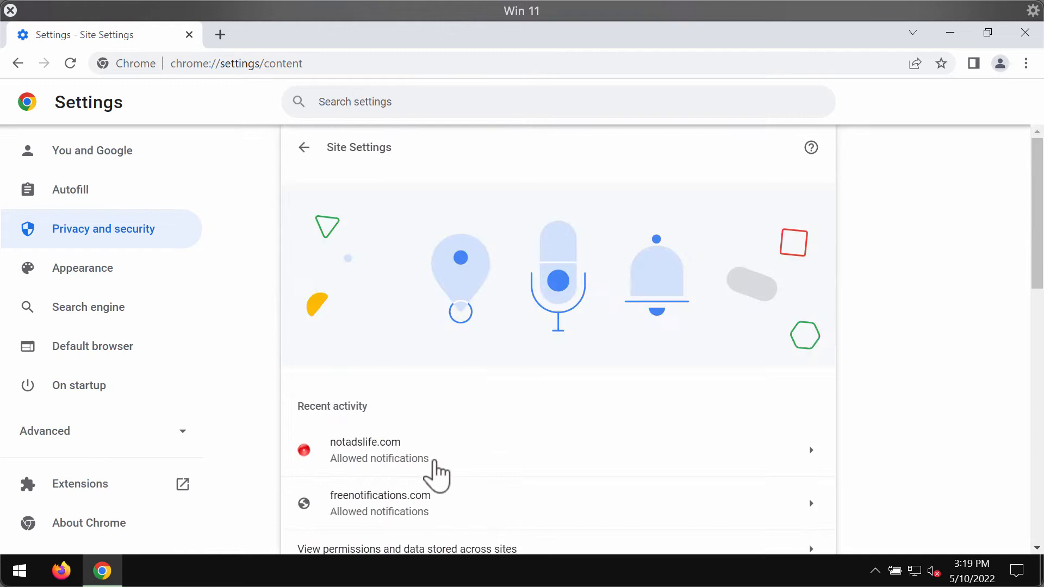
{"action": "scroll", "scroll_direction": "down", "scroll_amount": 3}
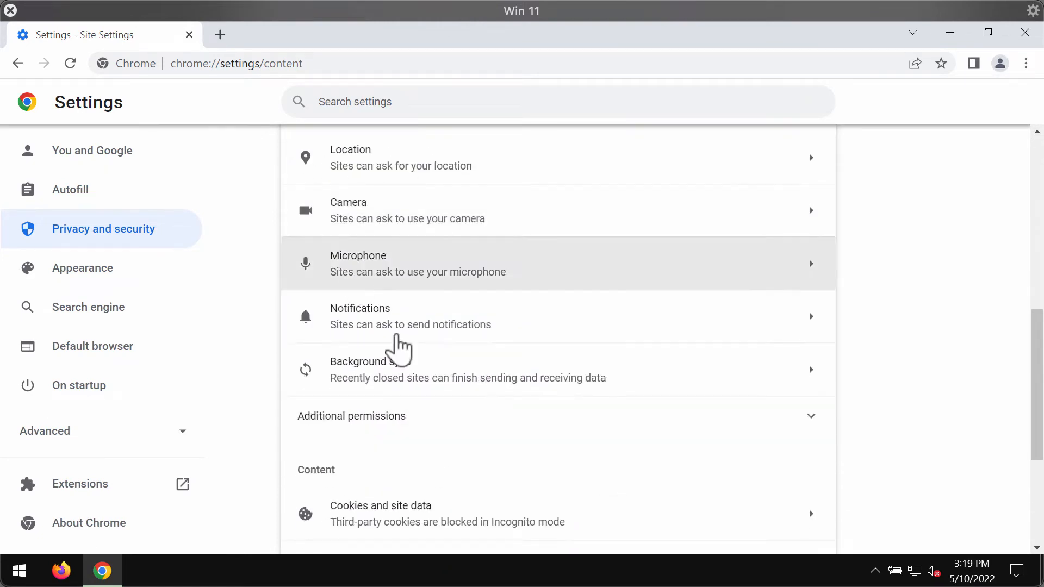
Step: Show the Notifications permissions with freenotifications.com and notadslife.com in the allowed list
{"action": "left_click", "coordinate": [428, 324]}
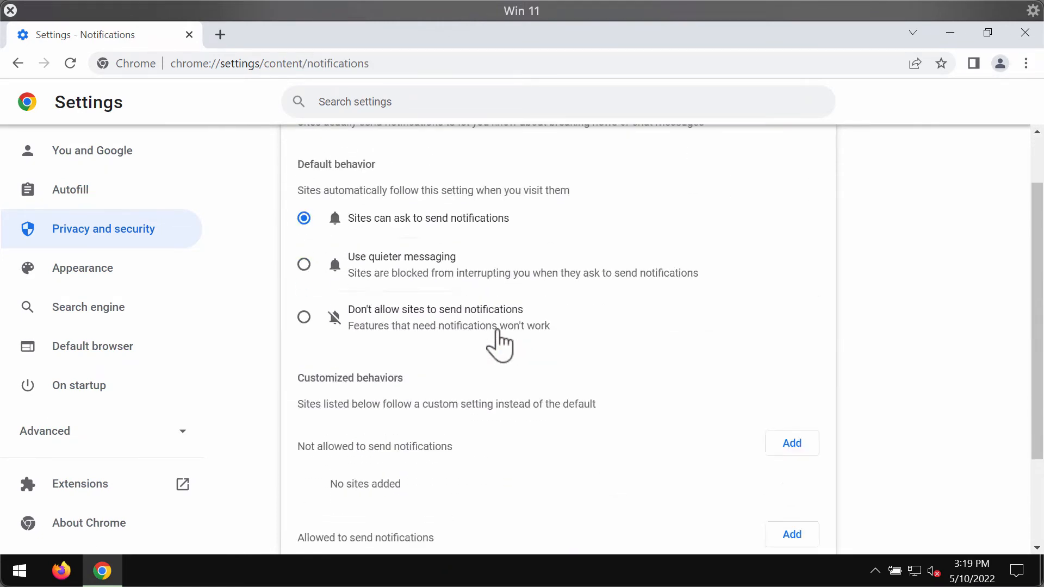
{"action": "scroll", "scroll_direction": "down", "scroll_amount": 3}
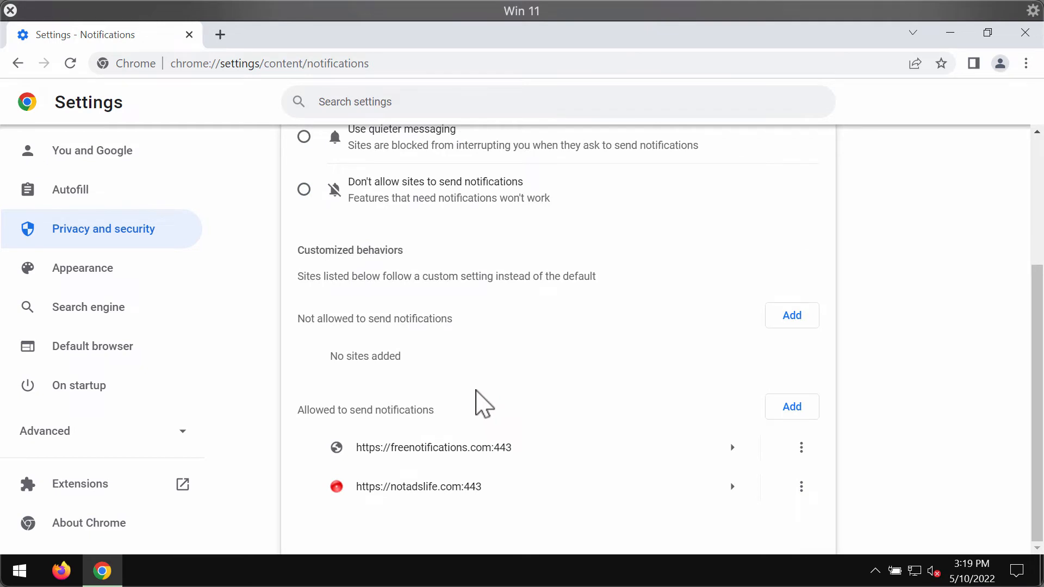
{"action": "mouse_move", "coordinate": [555, 411]}
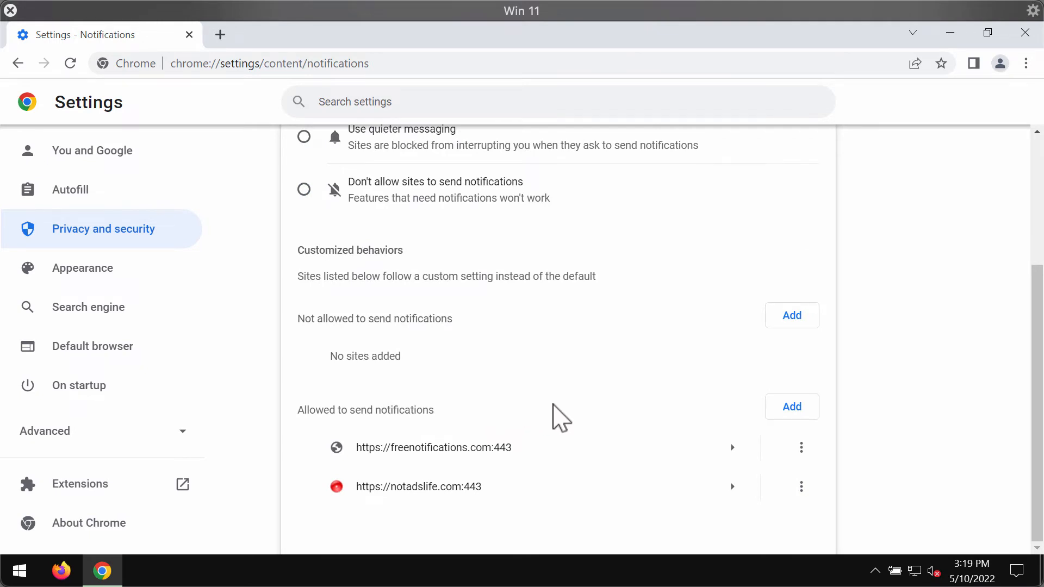
{"action": "mouse_move", "coordinate": [800, 463]}
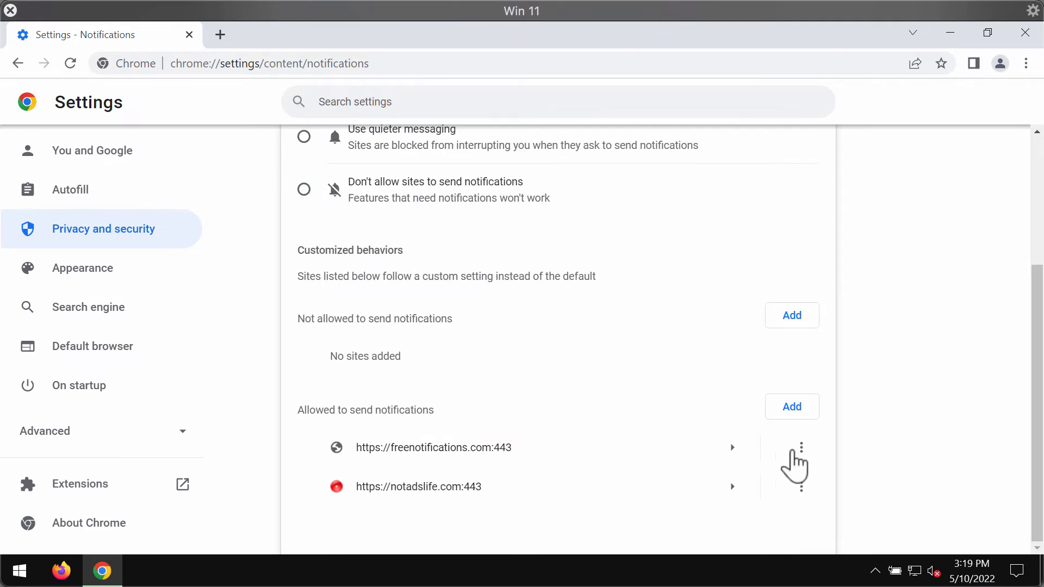
{"action": "mouse_move", "coordinate": [456, 474]}
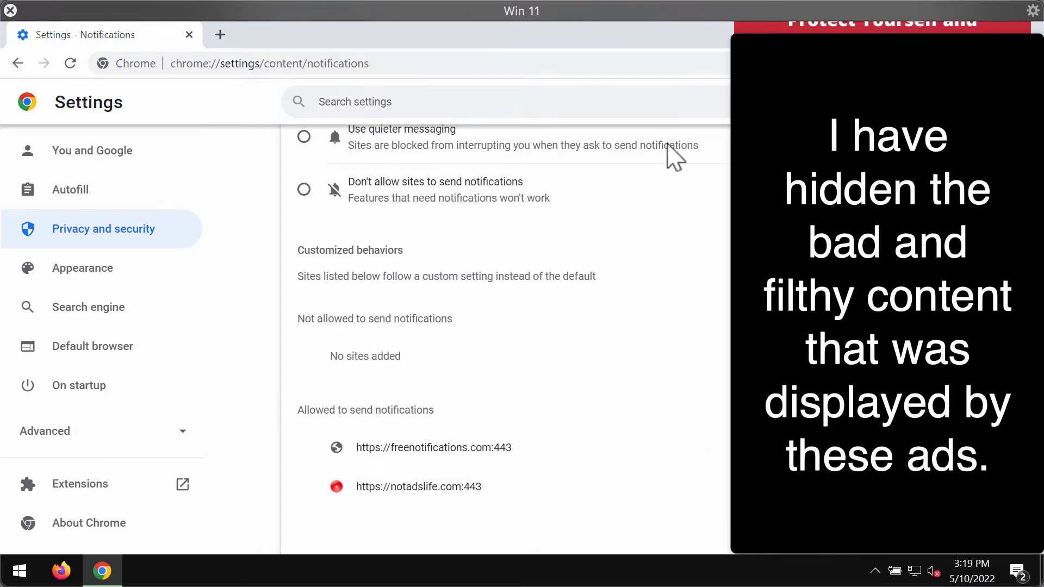
{"action": "mouse_move", "coordinate": [638, 106]}
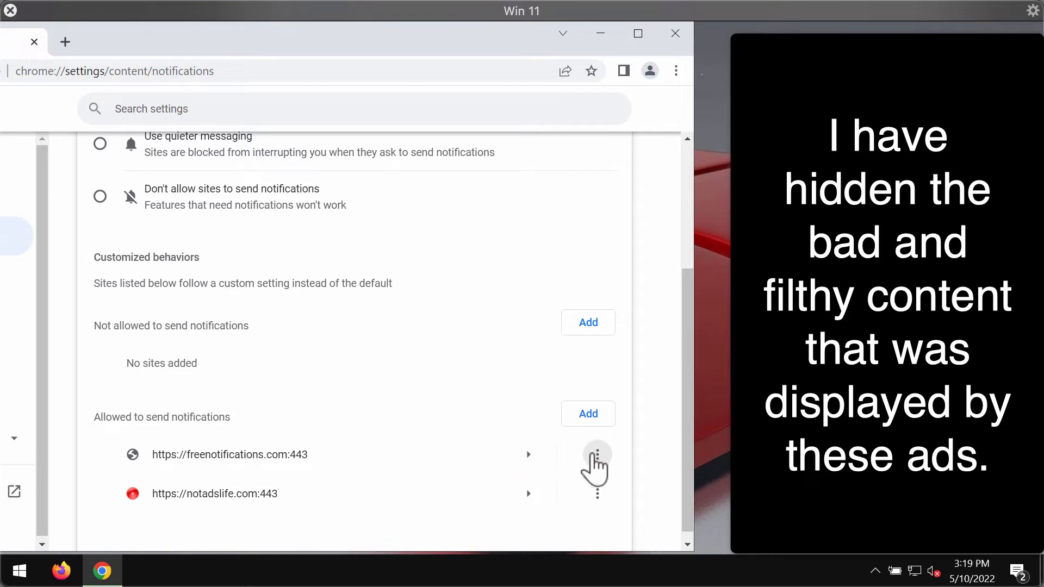
Step: Remove freenotifications.com and notadslife.com from allowed notifications, then head to combocleaner.com
{"action": "left_click", "coordinate": [597, 455]}
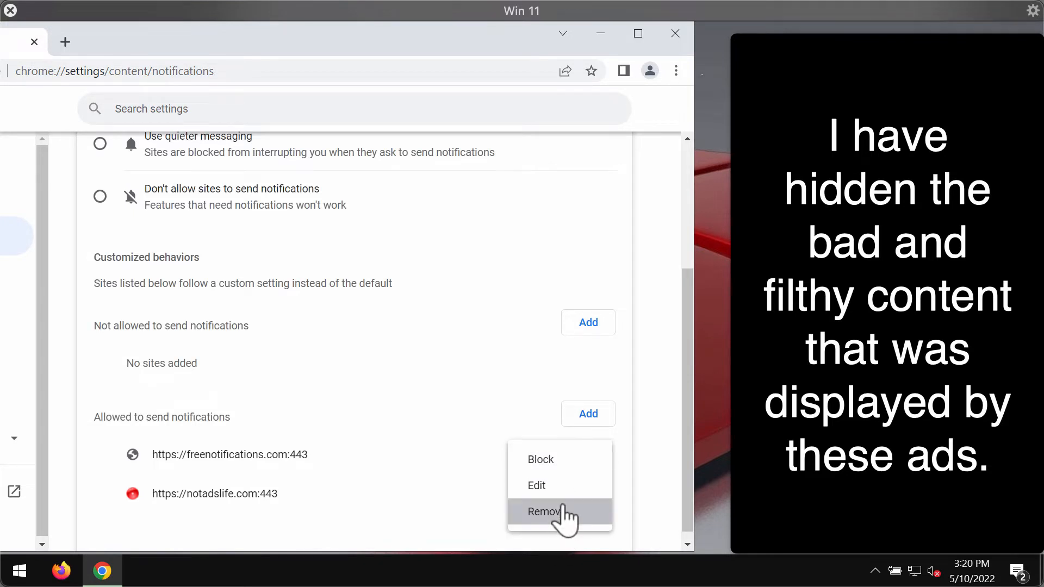
{"action": "left_click", "coordinate": [546, 511]}
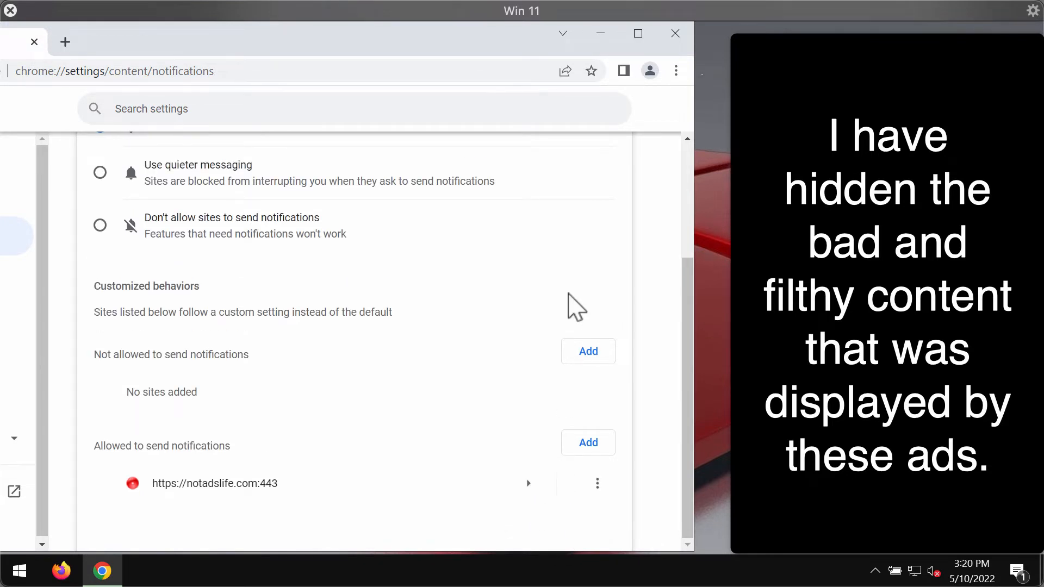
{"action": "mouse_move", "coordinate": [445, 59]}
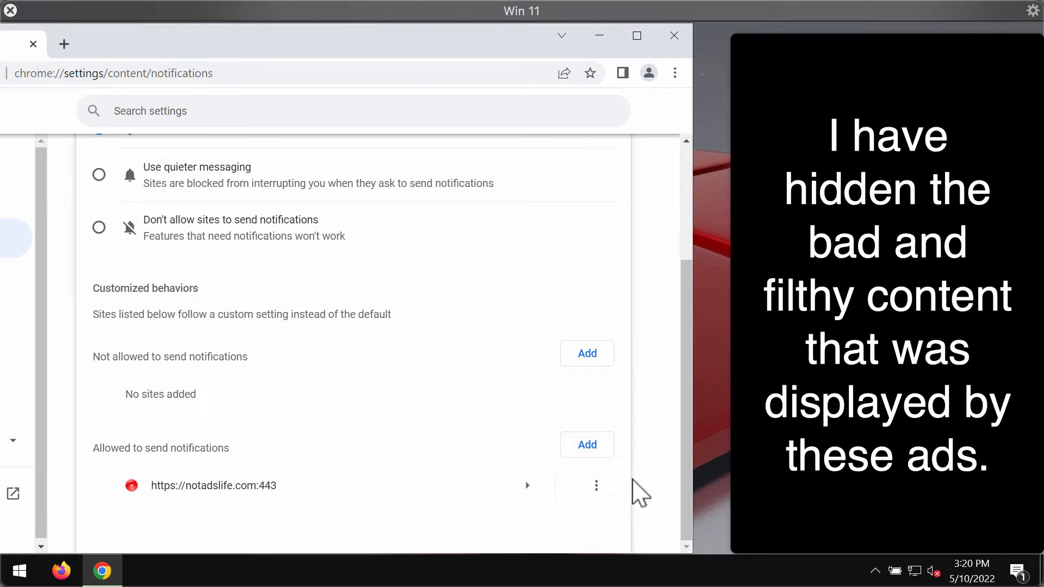
{"action": "left_click", "coordinate": [596, 485]}
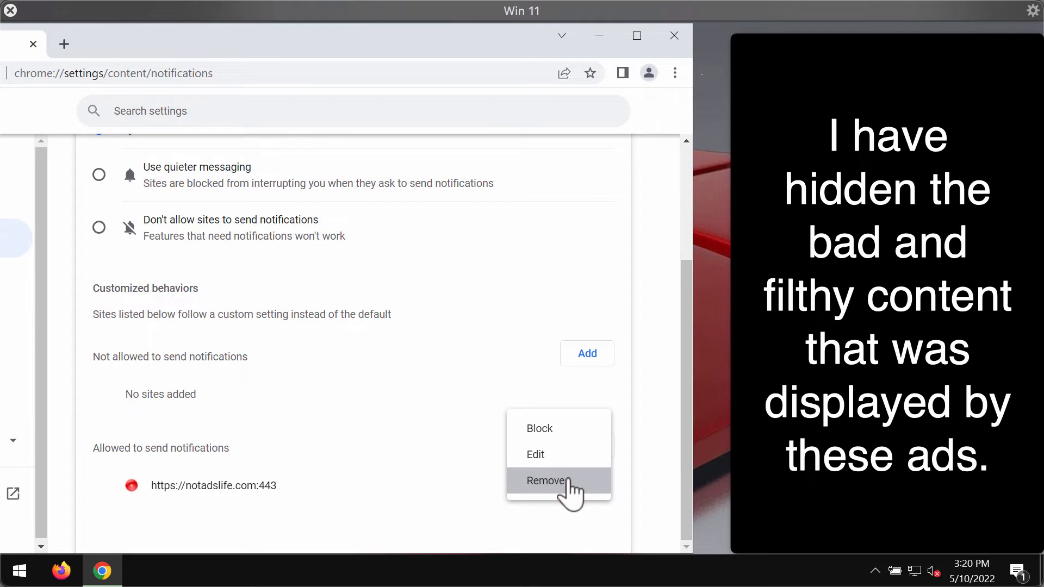
{"action": "left_click", "coordinate": [546, 481]}
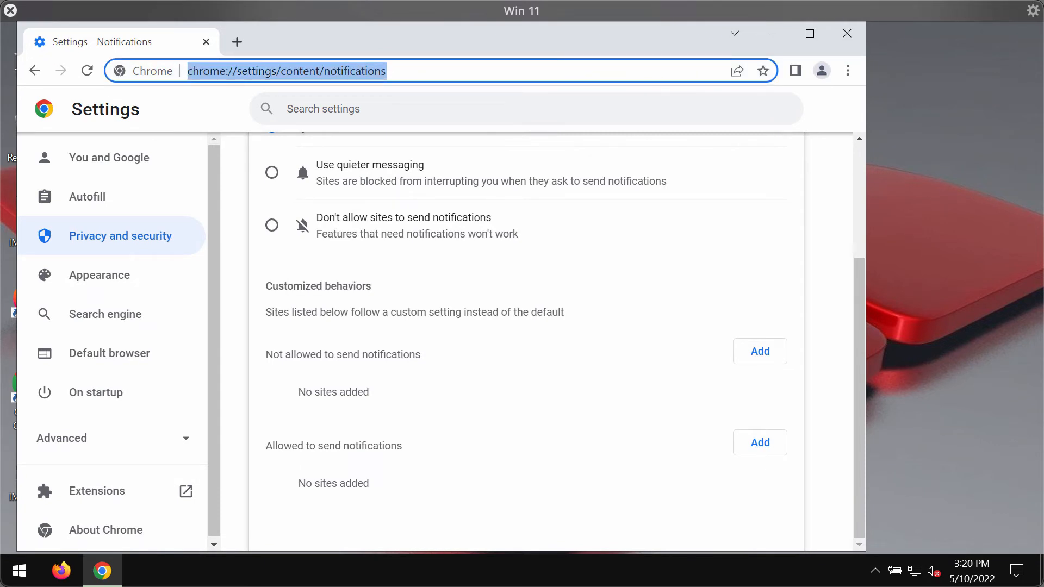
{"action": "type", "text": "combocleaner.com"}
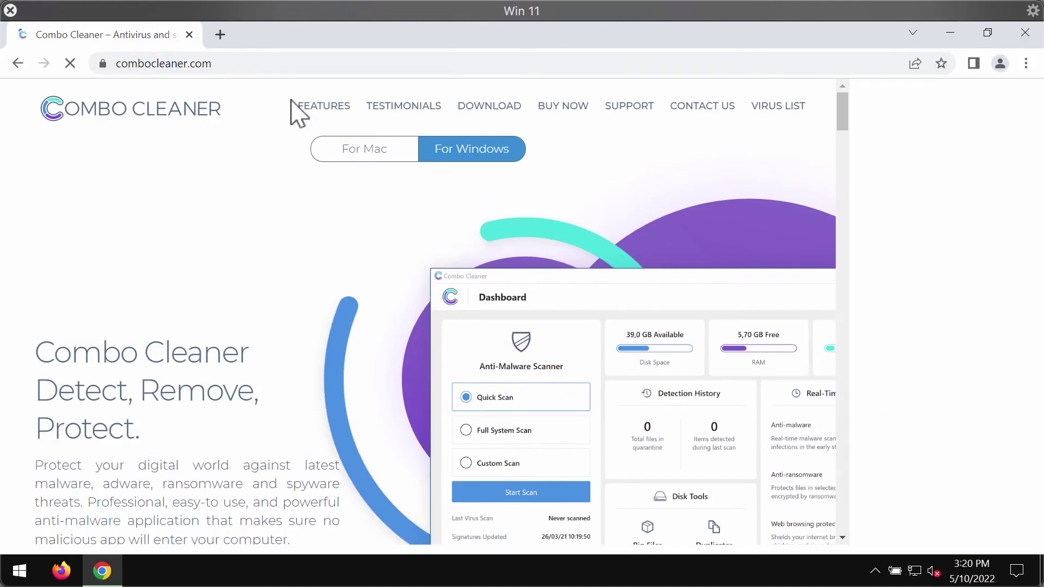
Step: Close the Chrome window to return to the desktop
{"action": "left_click", "coordinate": [163, 63]}
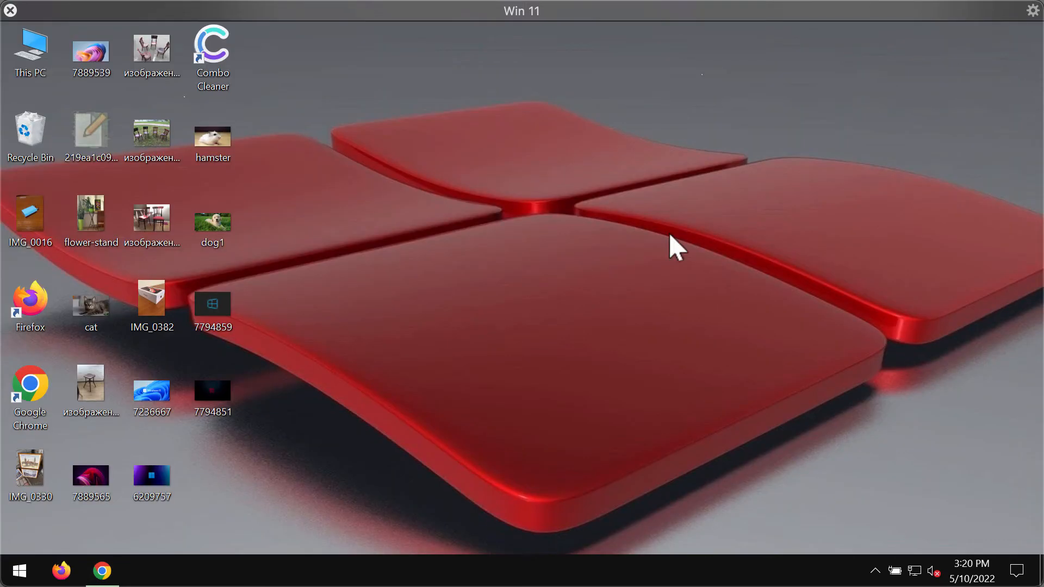
Step: Launch Combo Cleaner from its desktop shortcut onto the Dashboard
{"action": "double_click", "coordinate": [213, 43]}
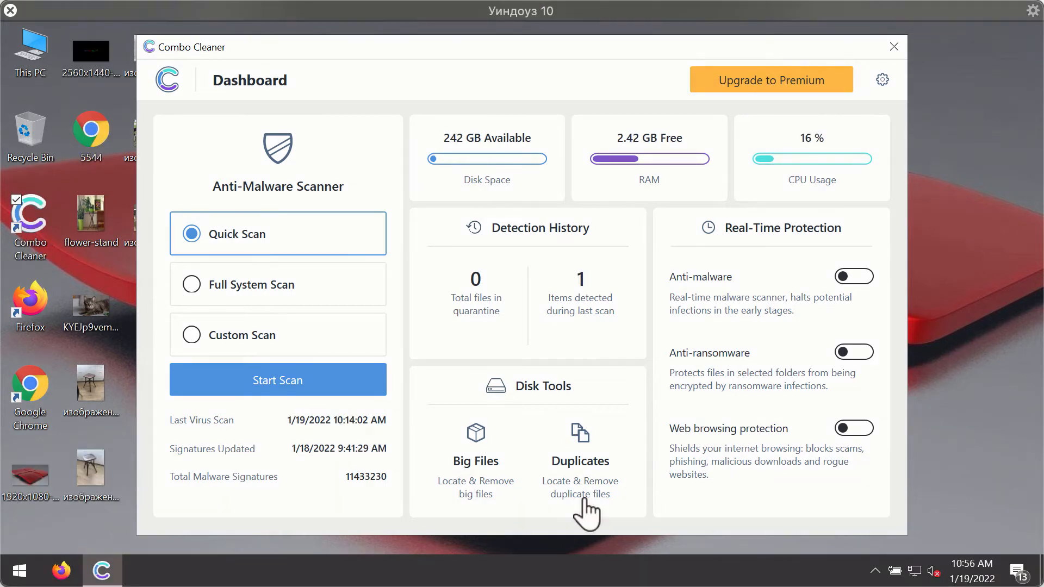
{"action": "mouse_move", "coordinate": [642, 389]}
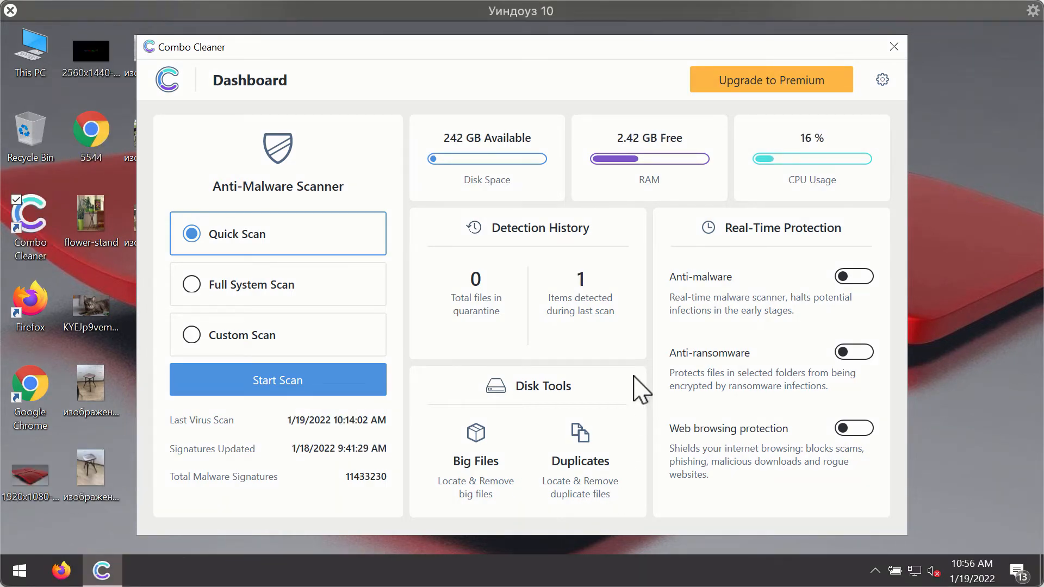
{"action": "mouse_move", "coordinate": [633, 393]}
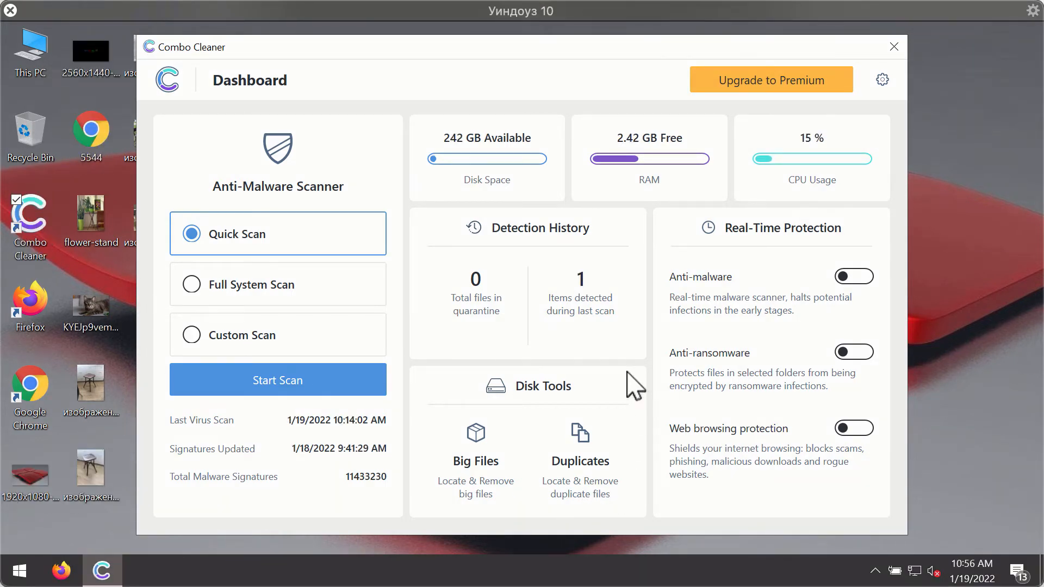
{"action": "mouse_move", "coordinate": [668, 175]}
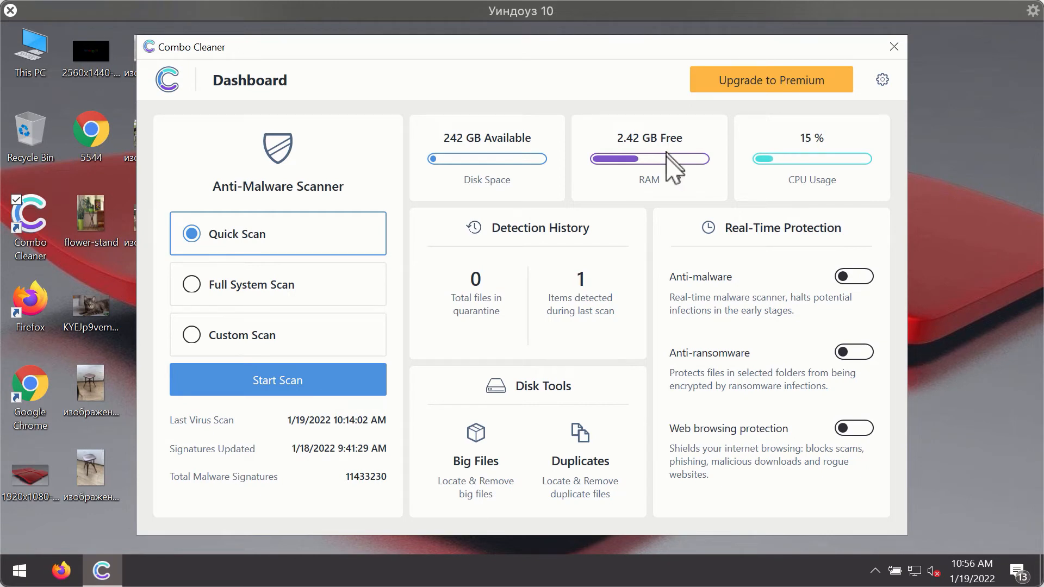
{"action": "mouse_move", "coordinate": [243, 274]}
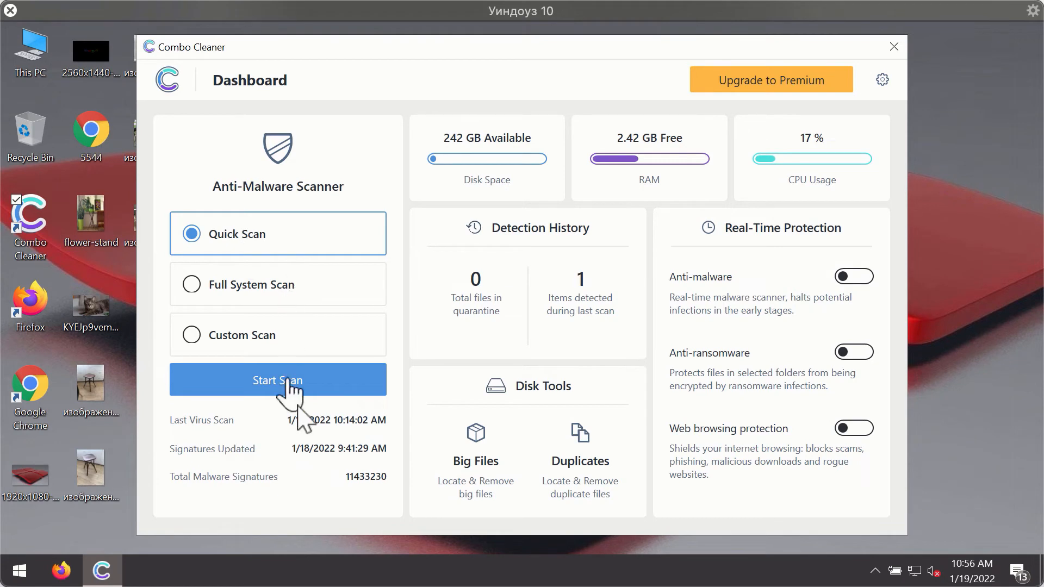
Step: Start the Quick Scan with the anti-malware engine
{"action": "left_click", "coordinate": [277, 380]}
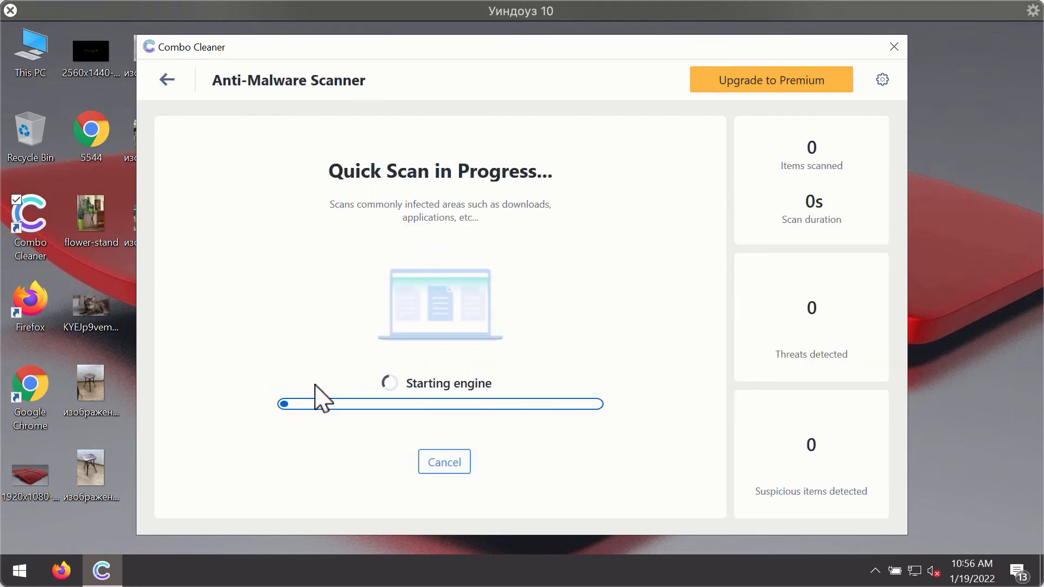
{"action": "mouse_move", "coordinate": [511, 324]}
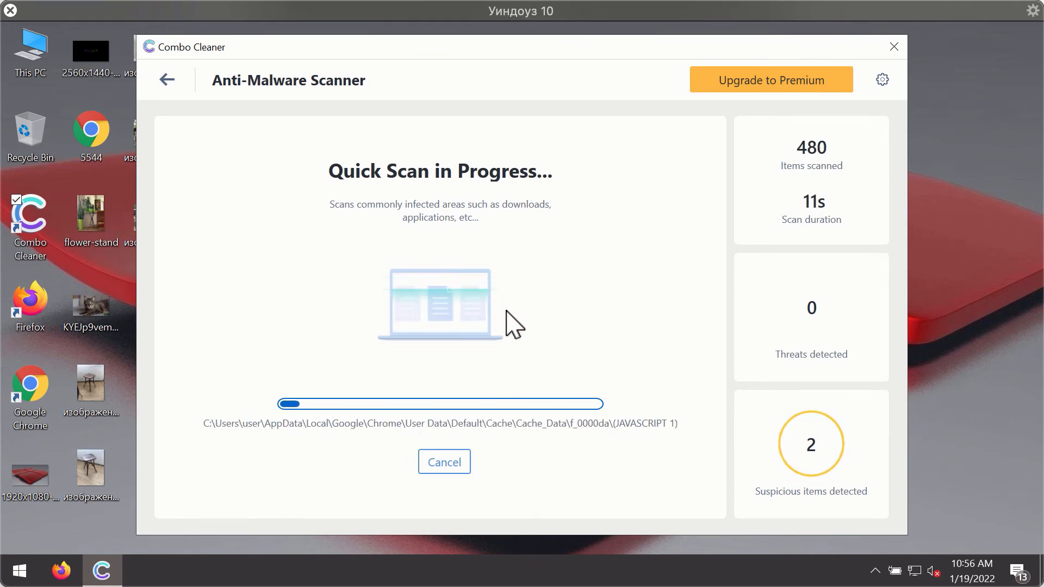
{"action": "mouse_move", "coordinate": [652, 316]}
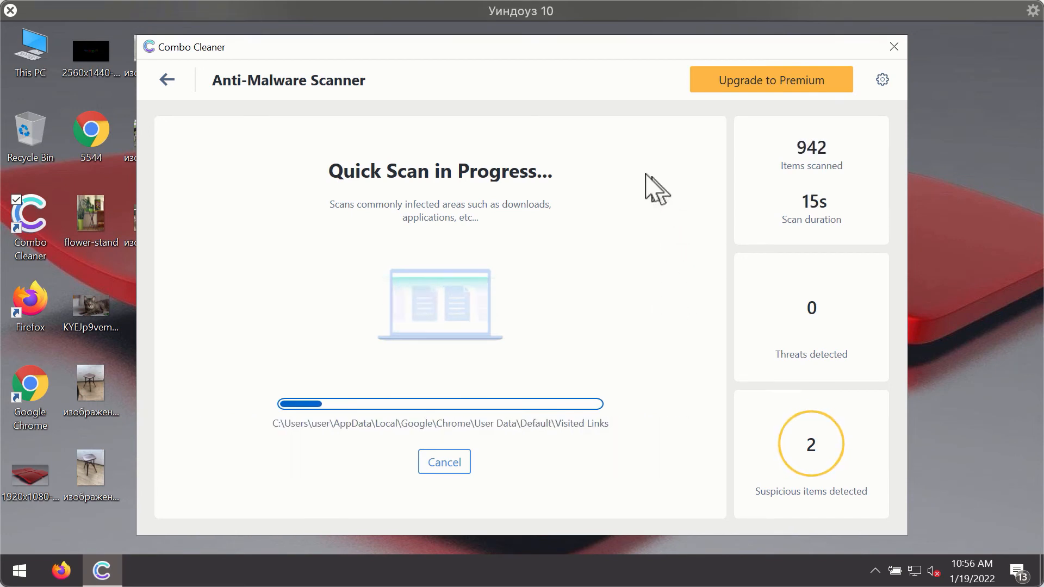
{"action": "mouse_move", "coordinate": [566, 87]}
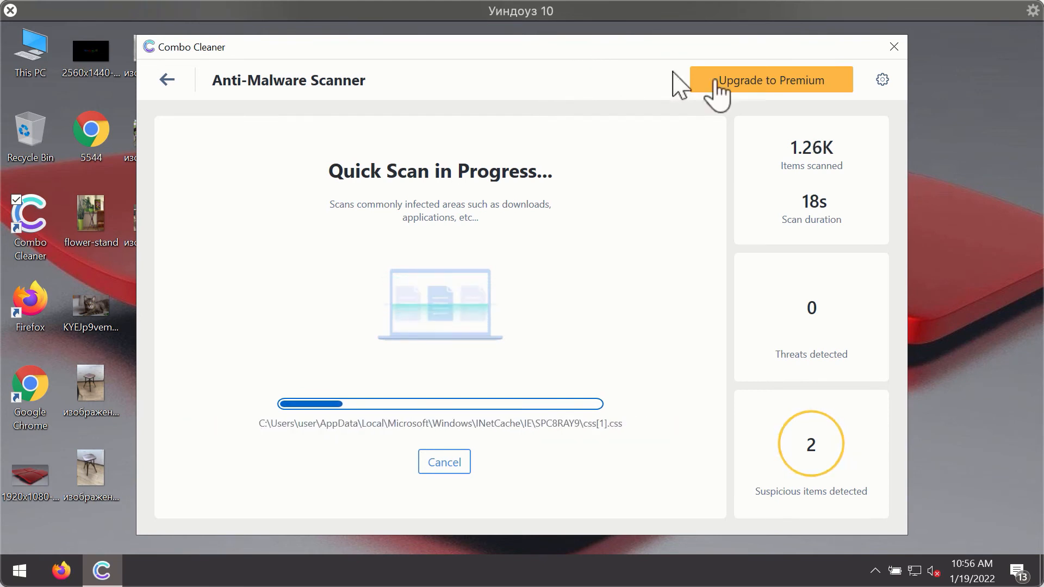
{"action": "mouse_move", "coordinate": [887, 87]}
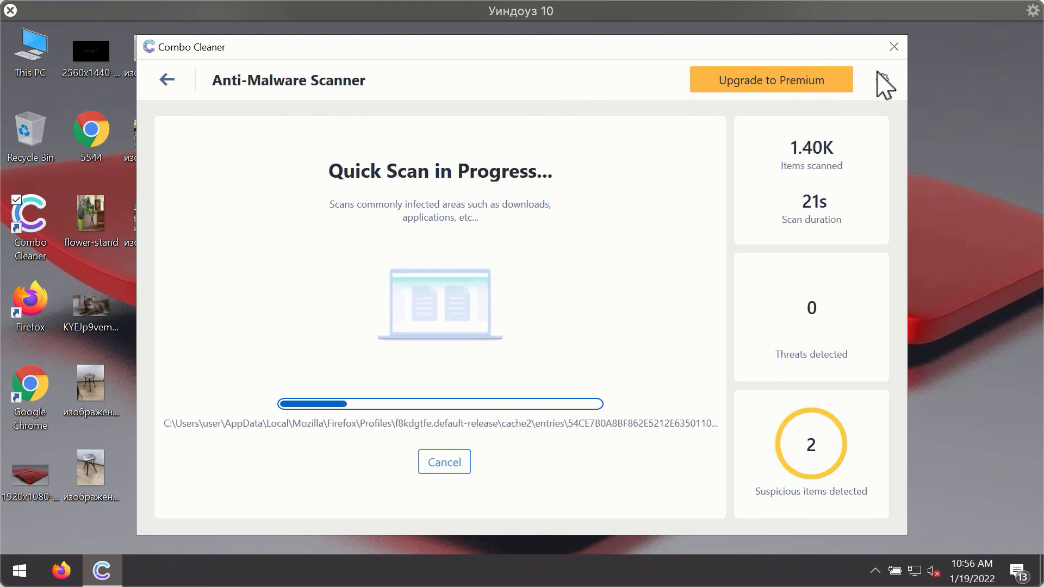
Step: View the Anti-Ransomware settings, showing no protected folders or trusted programs
{"action": "left_click", "coordinate": [883, 80]}
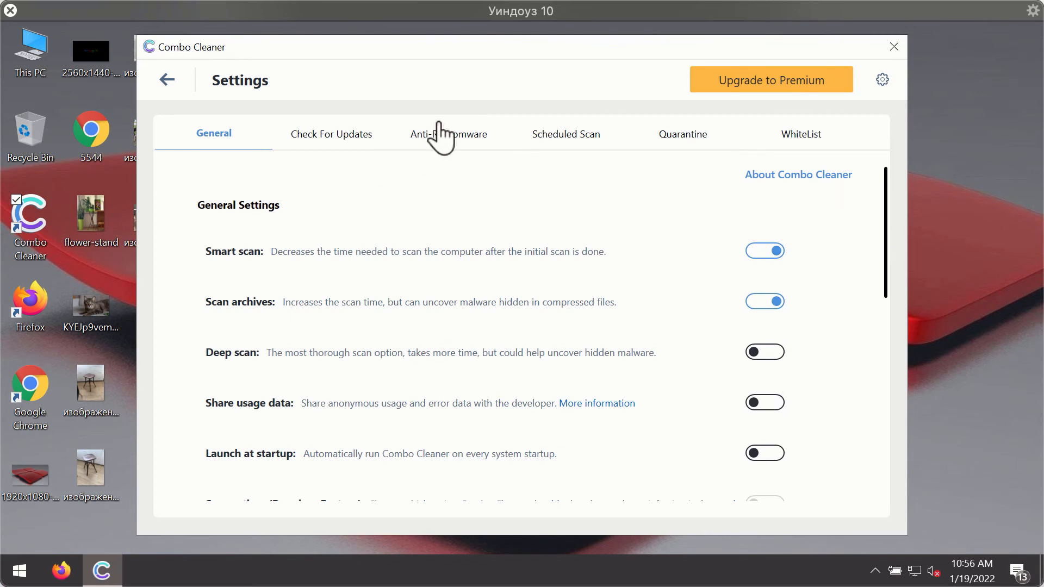
{"action": "left_click", "coordinate": [449, 135]}
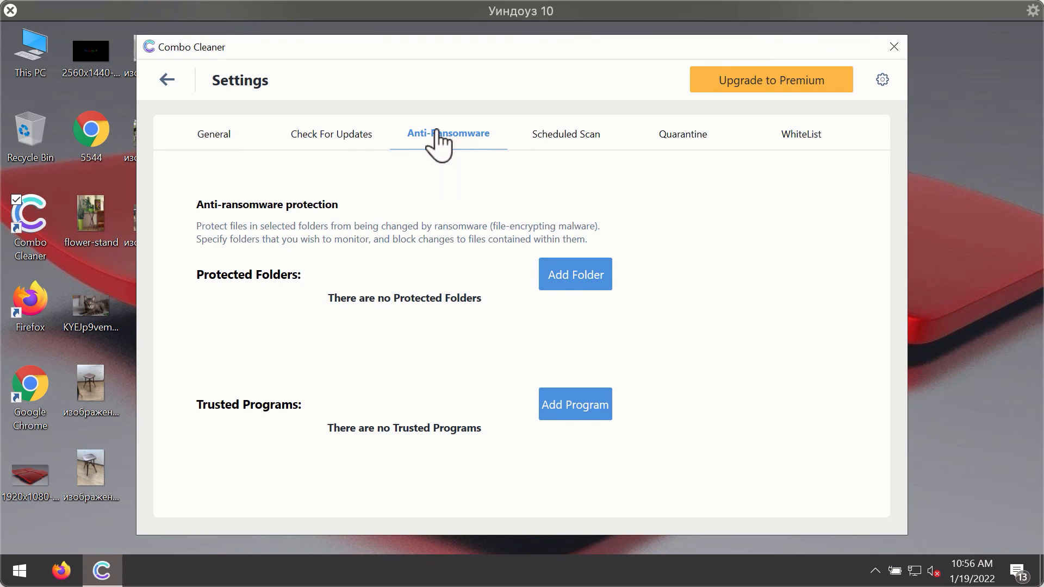
{"action": "mouse_move", "coordinate": [428, 158]}
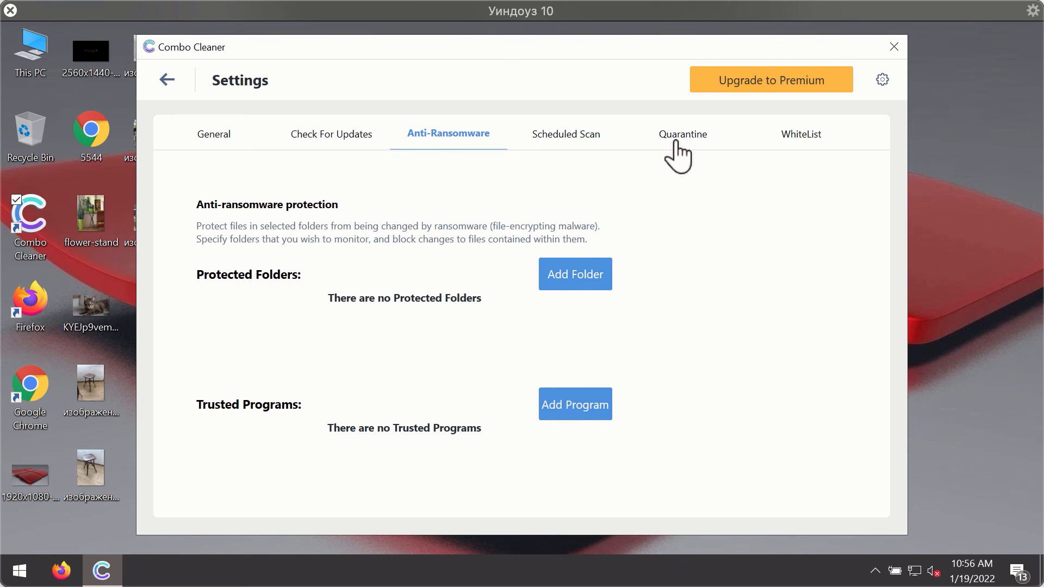
{"action": "mouse_move", "coordinate": [659, 158]}
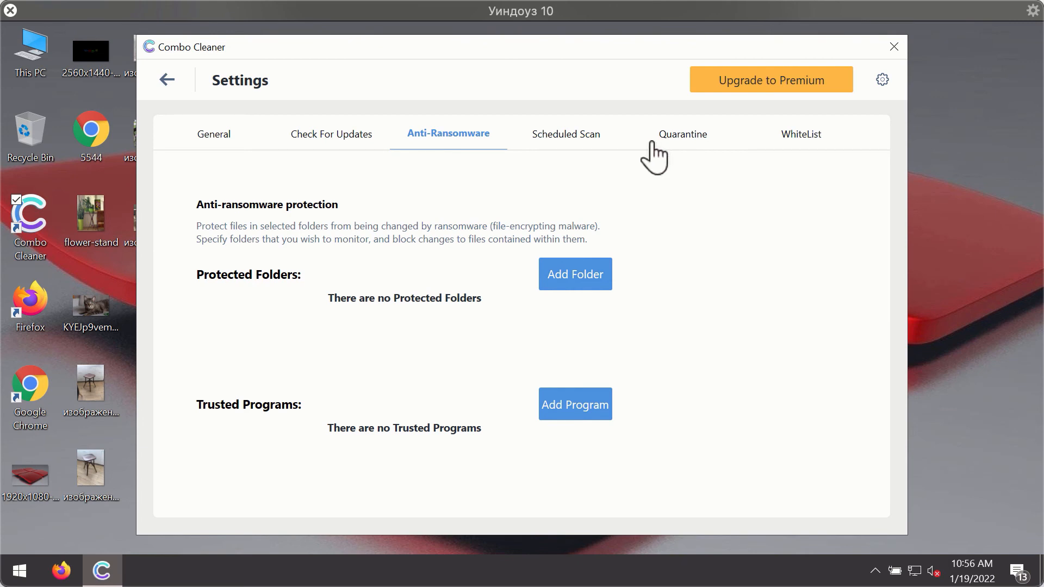
{"action": "mouse_move", "coordinate": [642, 68]}
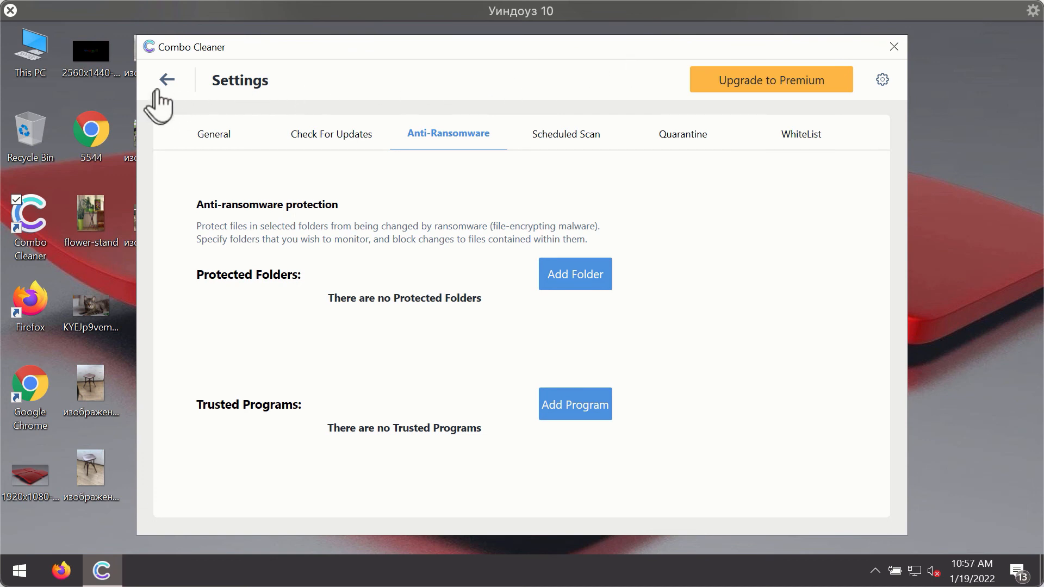
Step: Cancel the running scan and confirm, revealing news-central.org Ads and topraw.net Ads as threats
{"action": "left_click", "coordinate": [167, 79]}
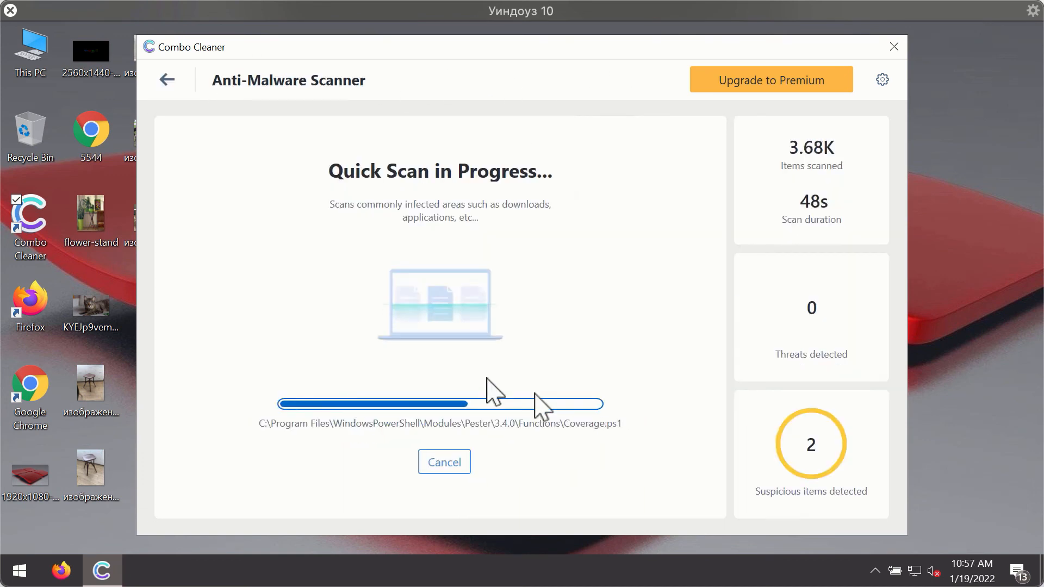
{"action": "left_click", "coordinate": [444, 461]}
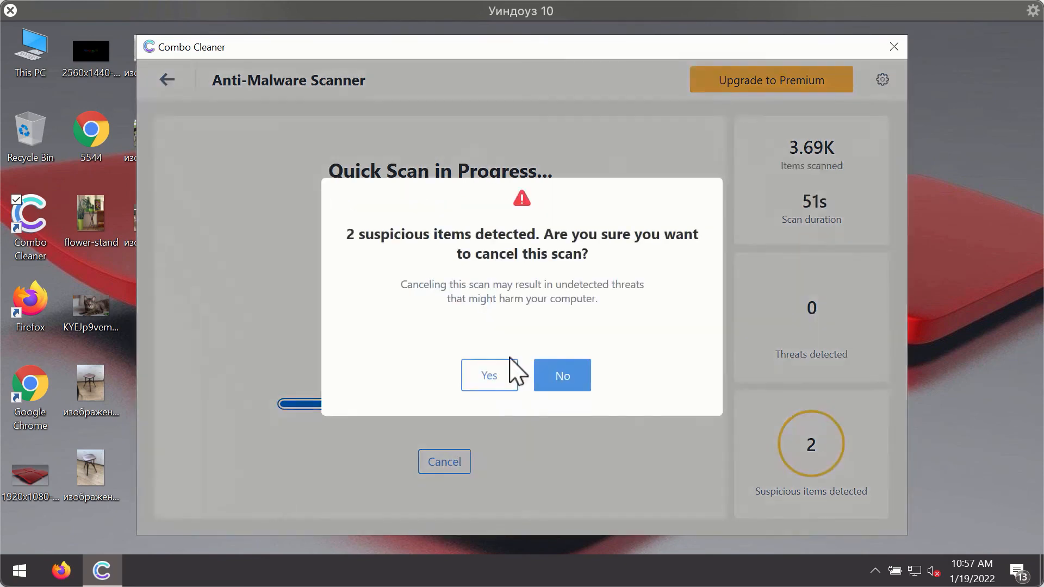
{"action": "left_click", "coordinate": [489, 375]}
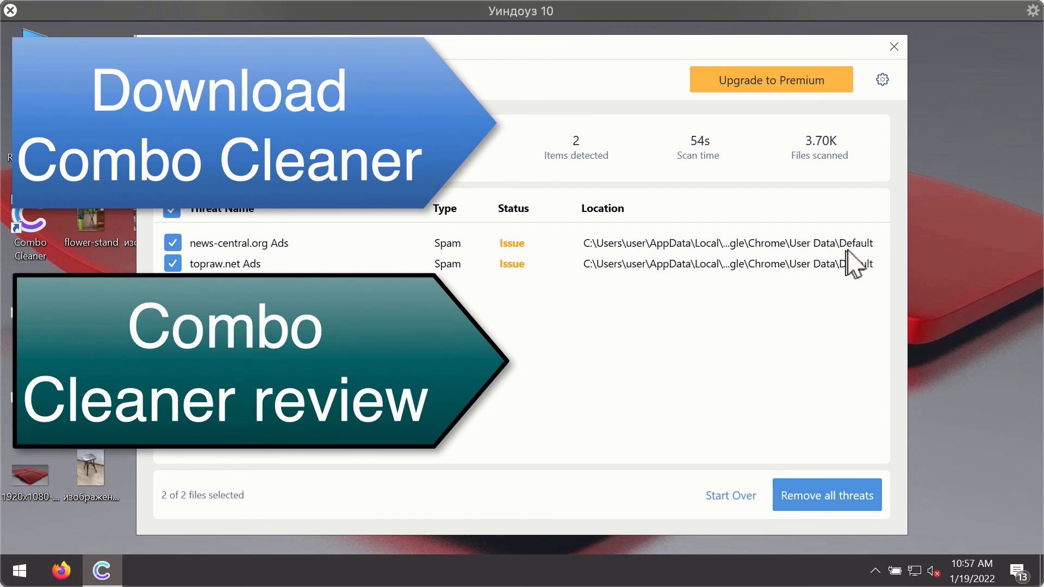
{"action": "mouse_move", "coordinate": [845, 163]}
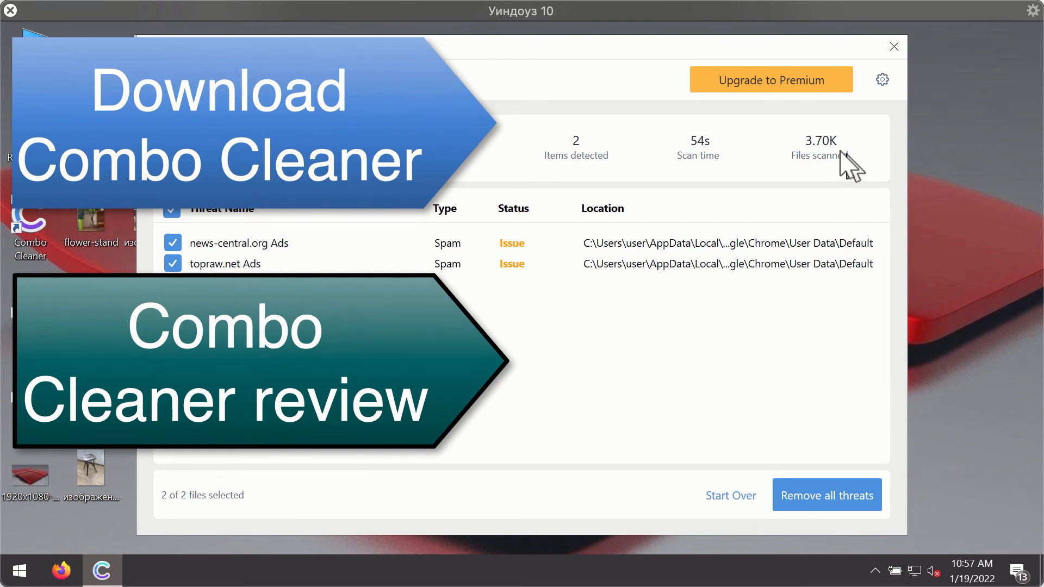
{"action": "mouse_move", "coordinate": [769, 278]}
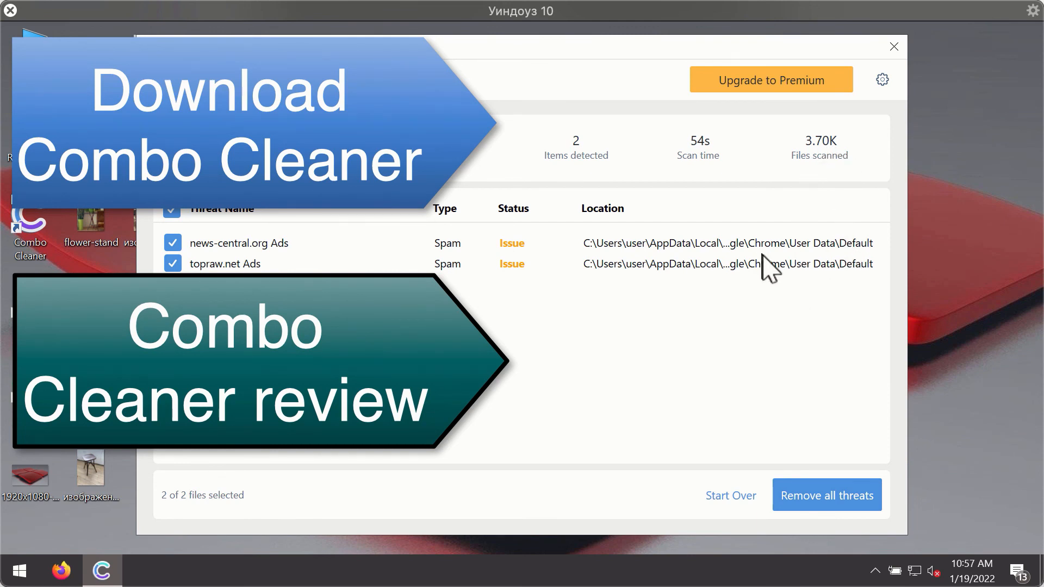
{"action": "mouse_move", "coordinate": [763, 251]}
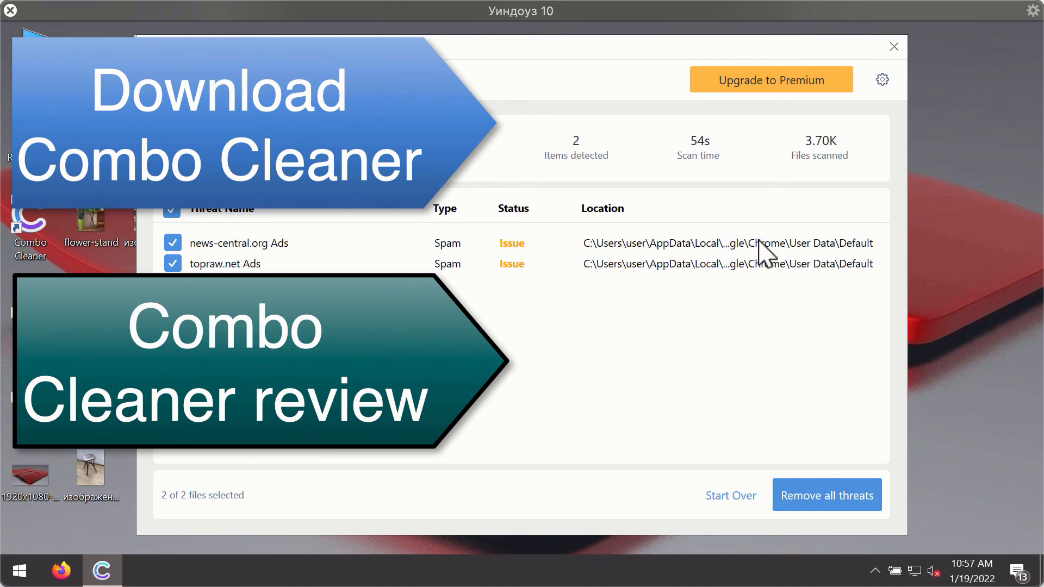